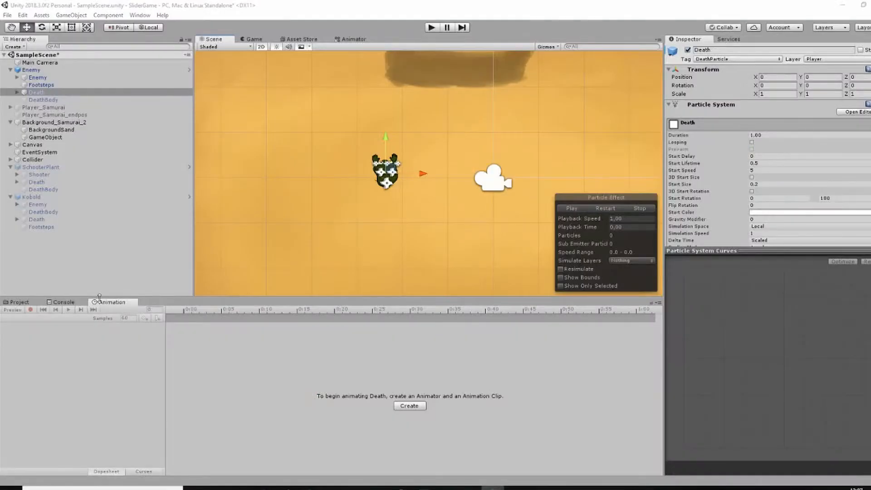
pyautogui.click(570, 208)
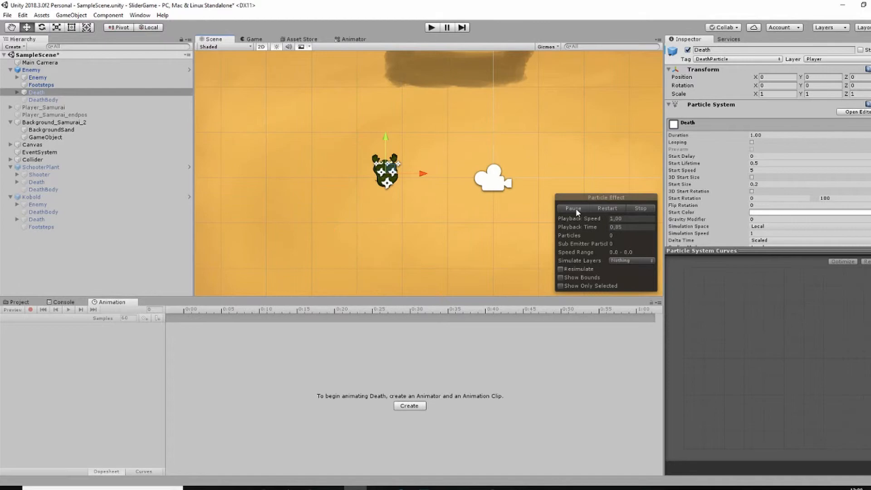
pyautogui.click(254, 39)
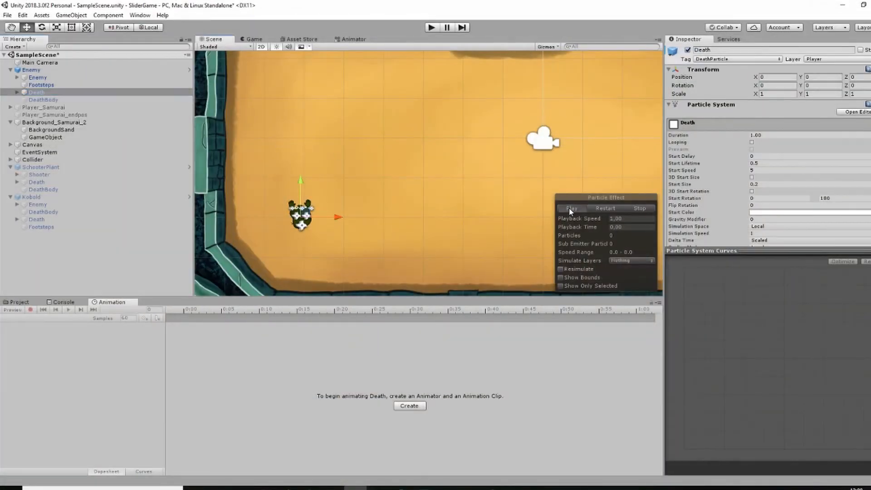
pyautogui.click(570, 208)
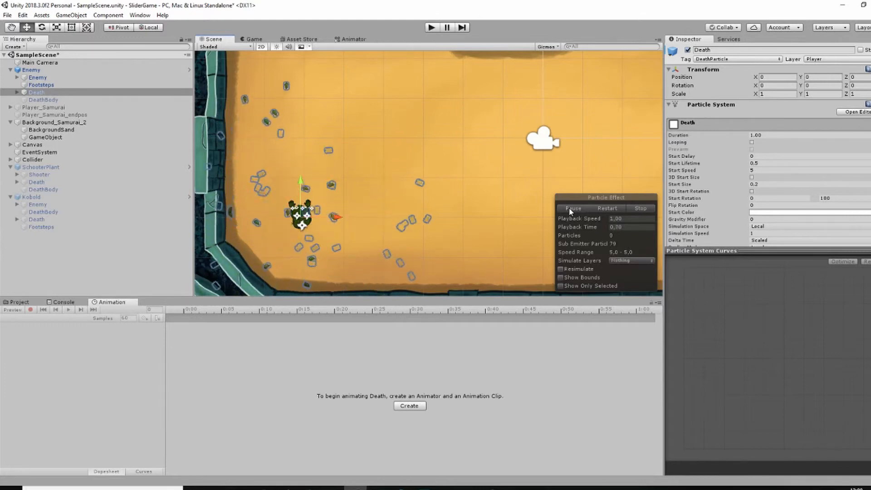
pyautogui.click(572, 208)
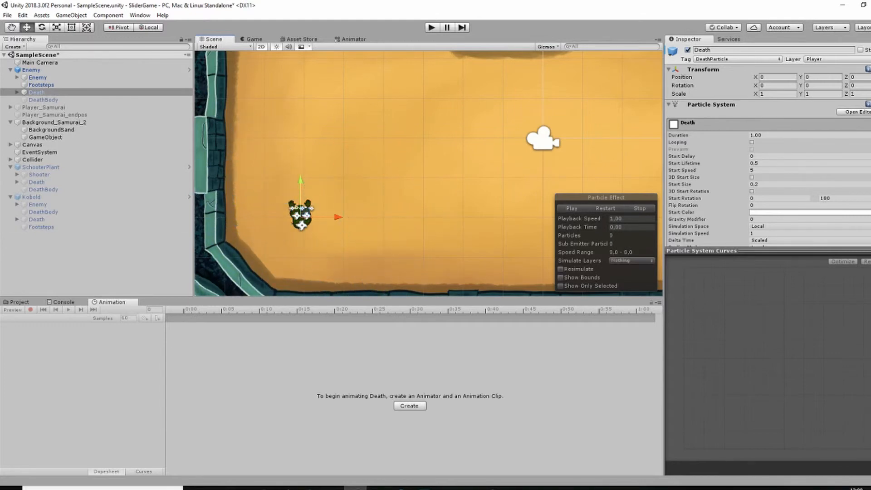